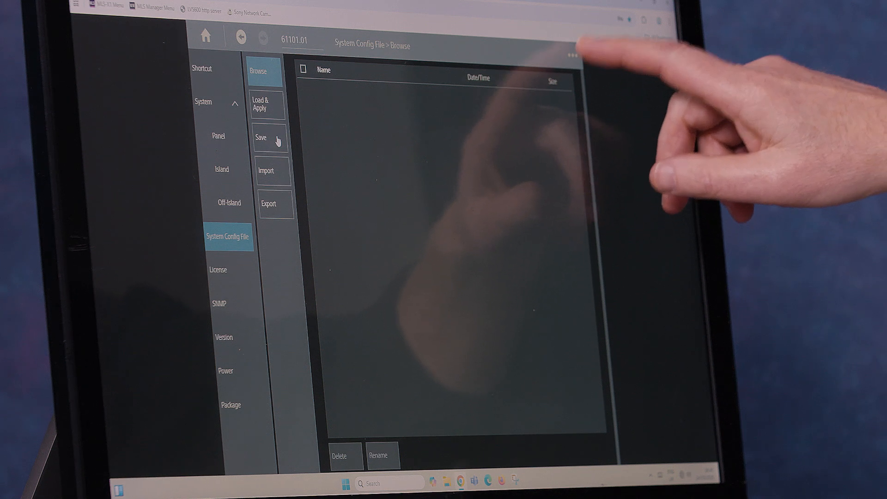
# - Launch the MLS Manager user guide PDF from the menu's help icon
pyautogui.click(572, 54)
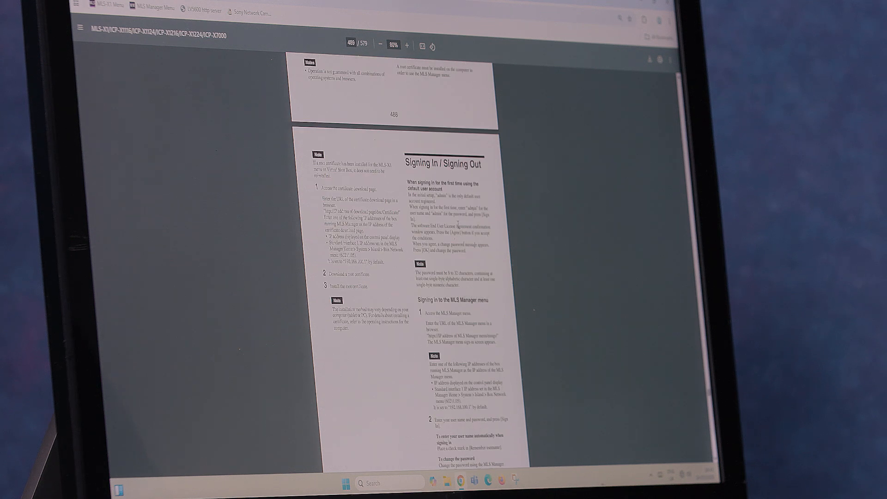
# - Scroll the manual to pages 489-491, Signing In/Out and Basic Menu Operation
pyautogui.scroll(-3)
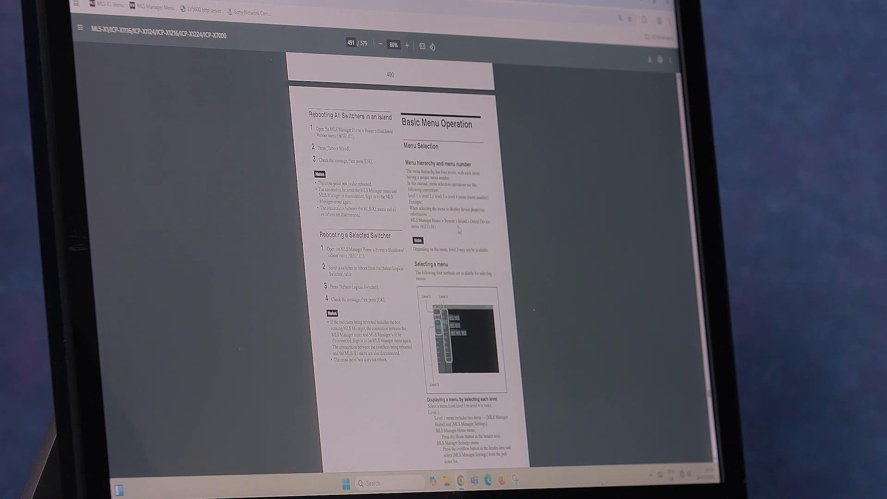